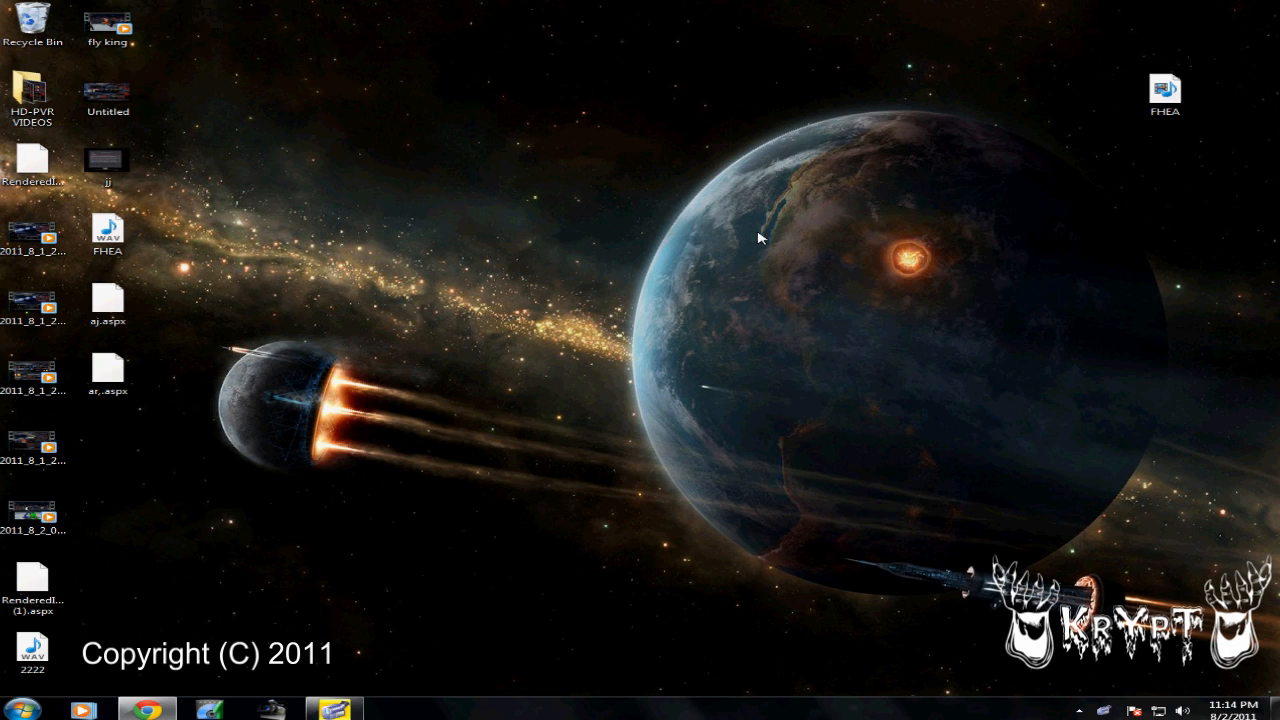
{"action": "mouse_move", "coordinate": [908, 235]}
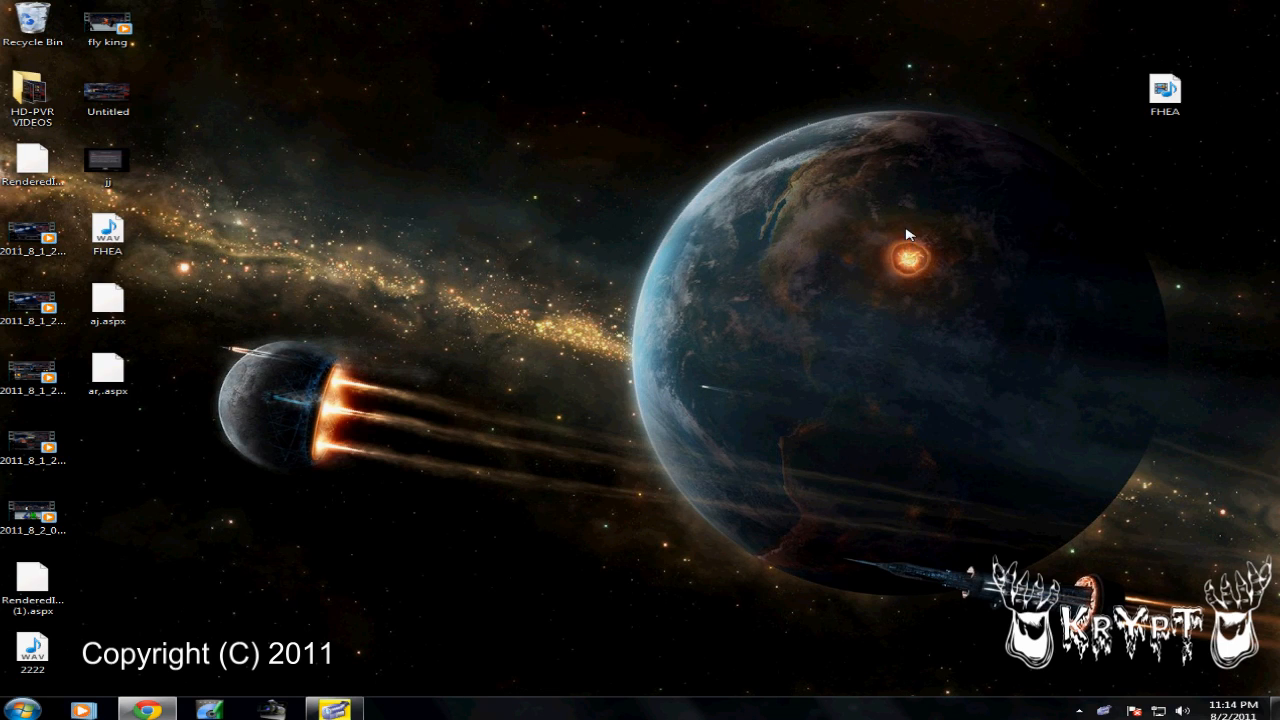
{"action": "mouse_move", "coordinate": [923, 240]}
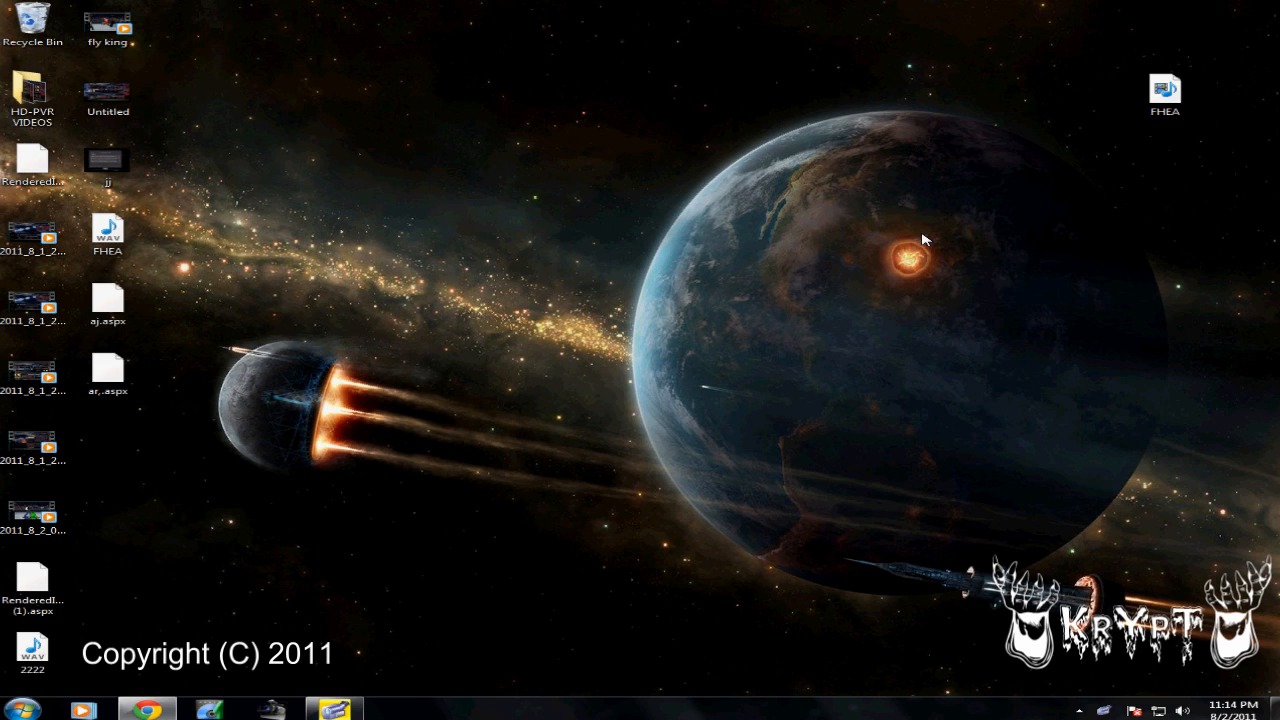
{"action": "mouse_move", "coordinate": [918, 207]}
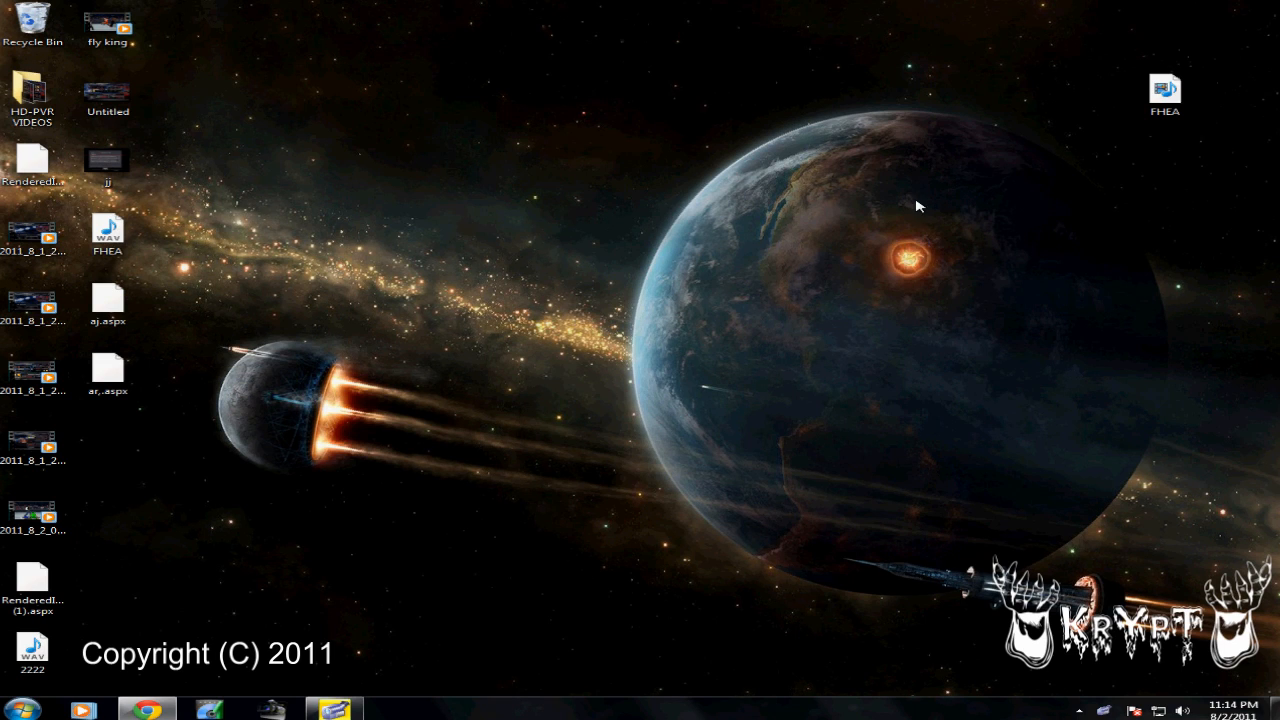
{"action": "mouse_move", "coordinate": [931, 200]}
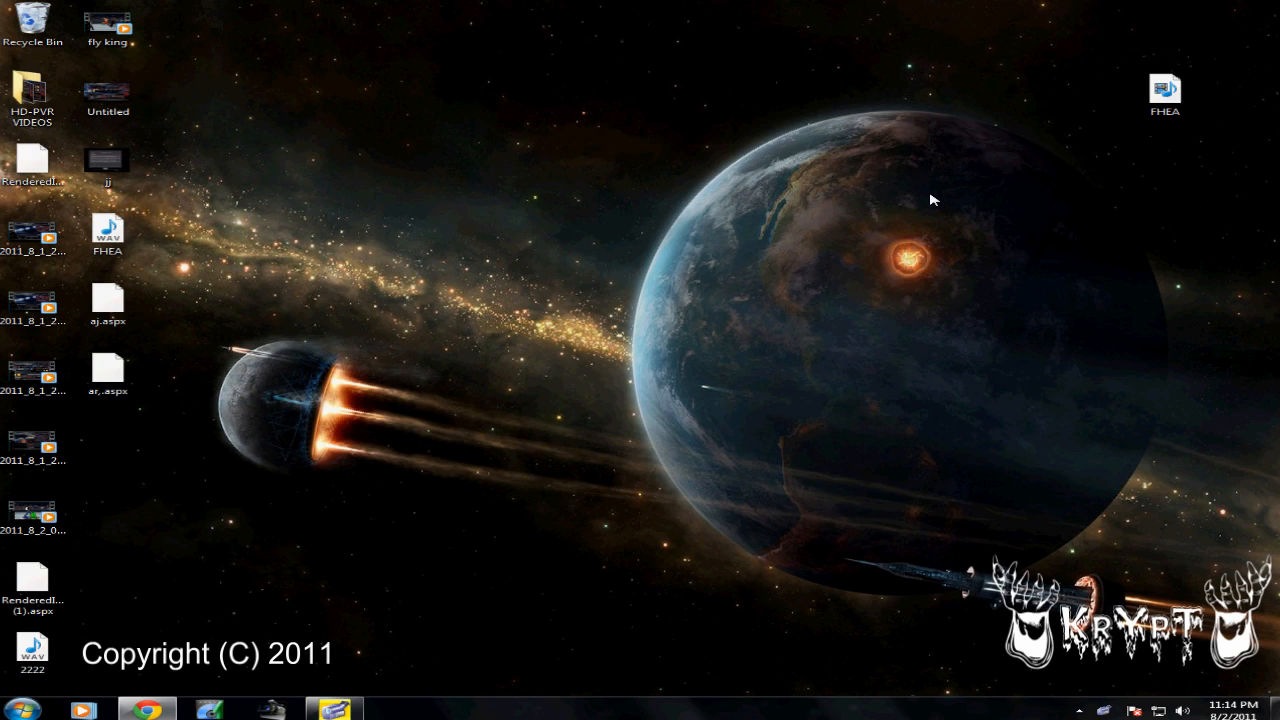
{"action": "mouse_move", "coordinate": [311, 318]}
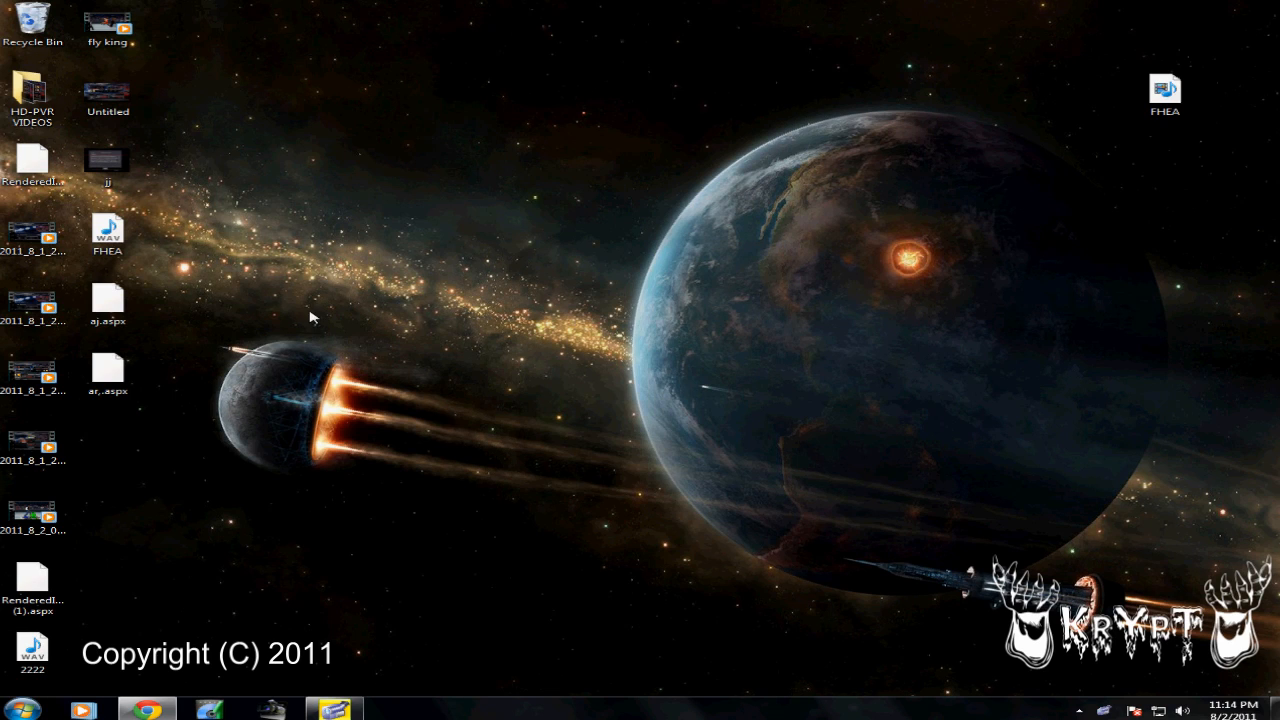
{"action": "mouse_move", "coordinate": [912, 240]}
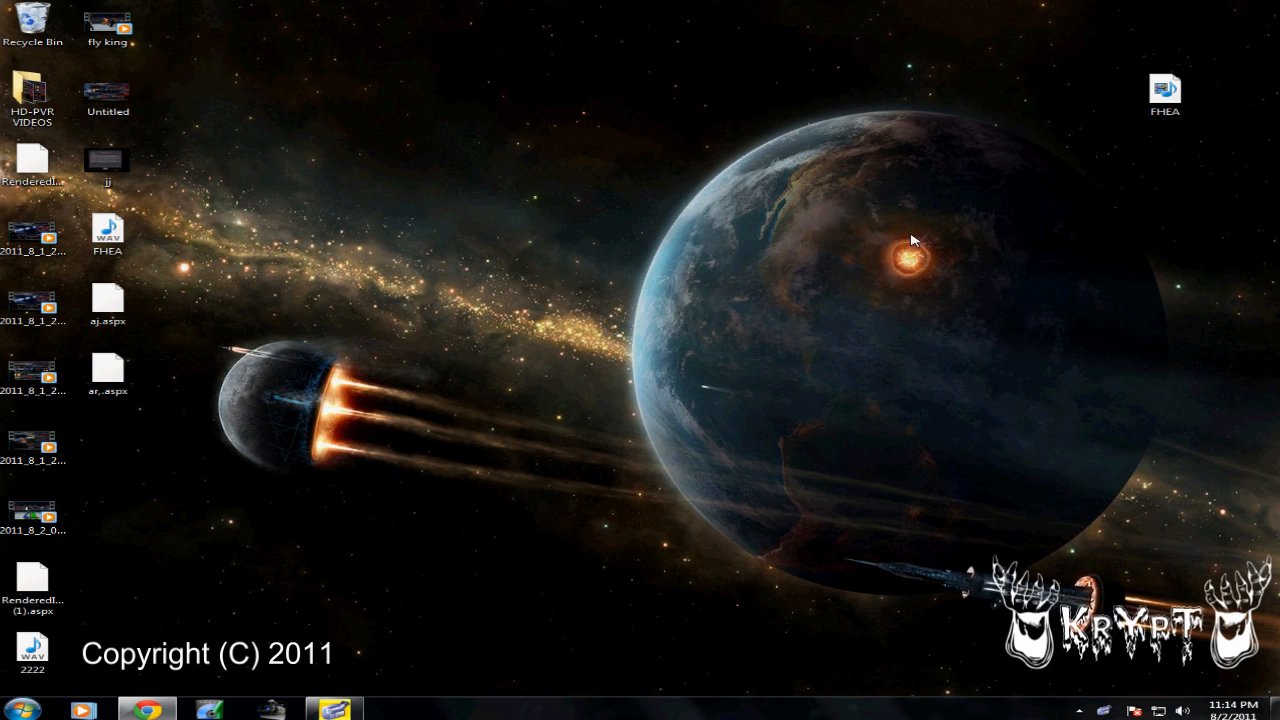
{"action": "mouse_move", "coordinate": [350, 652]}
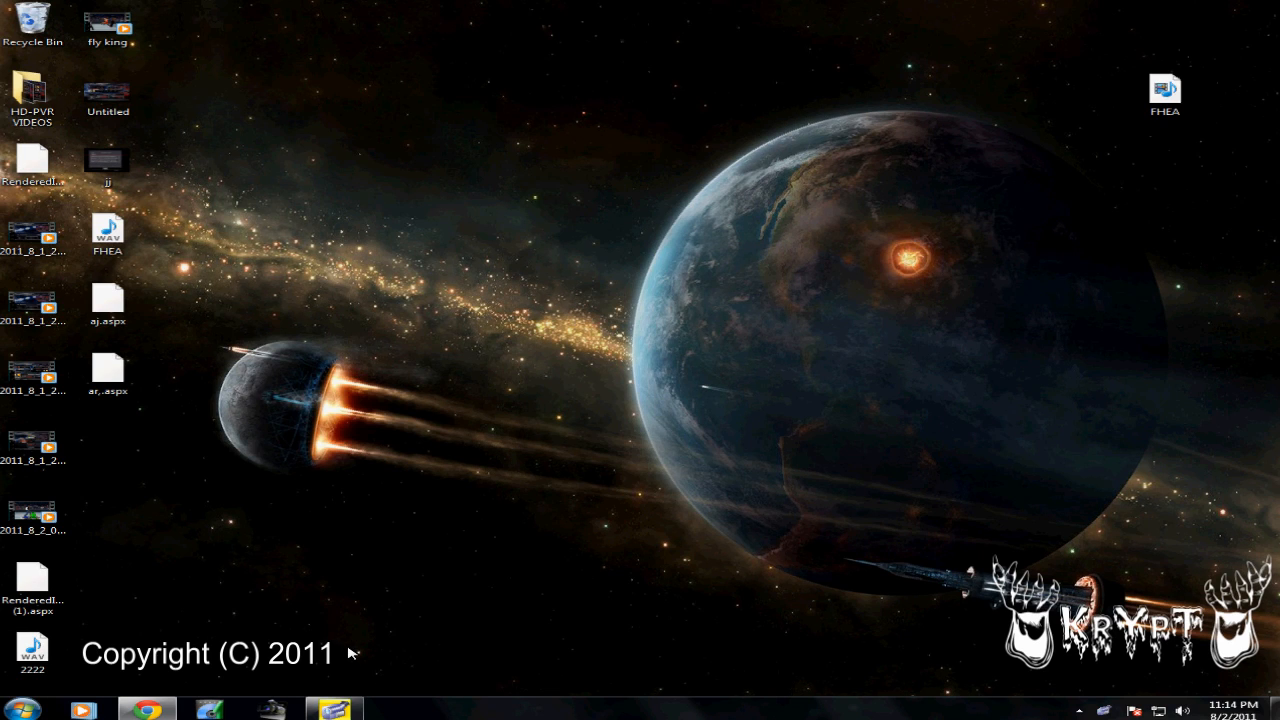
Open the FHEA song from the desktop in Audacity and select all audio
{"action": "left_click", "coordinate": [1164, 90]}
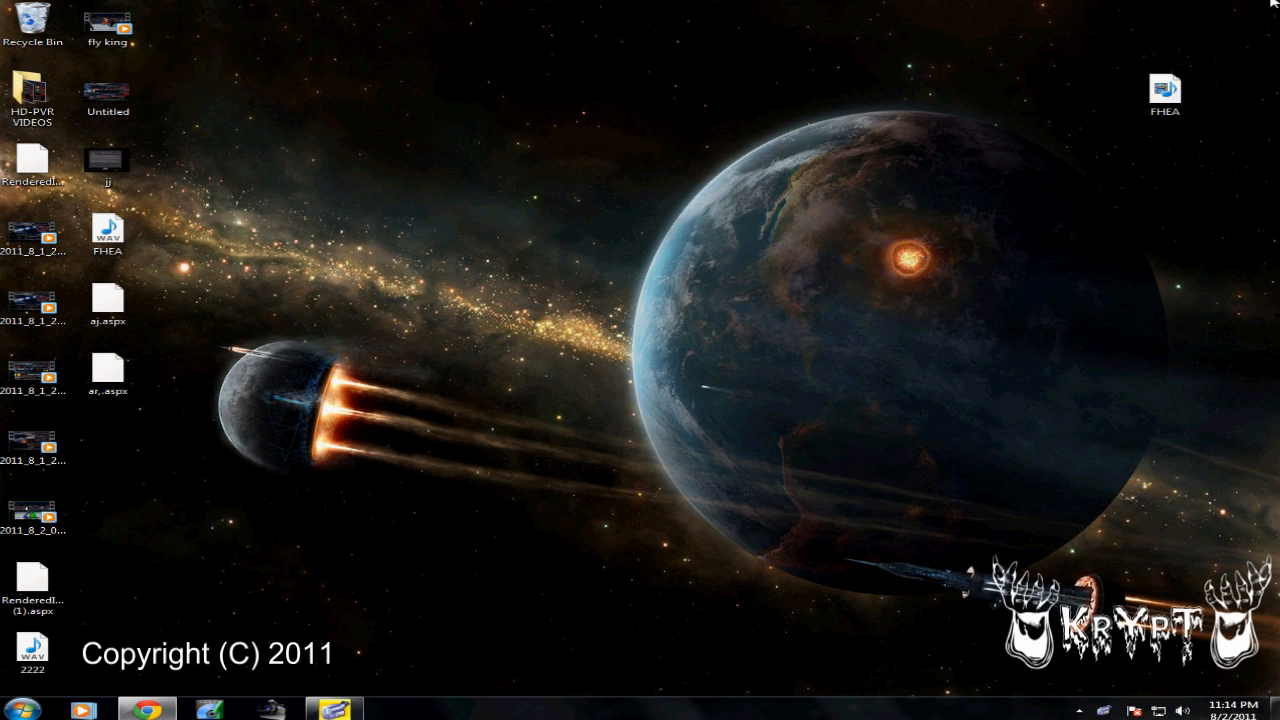
{"action": "right_click", "coordinate": [1164, 90]}
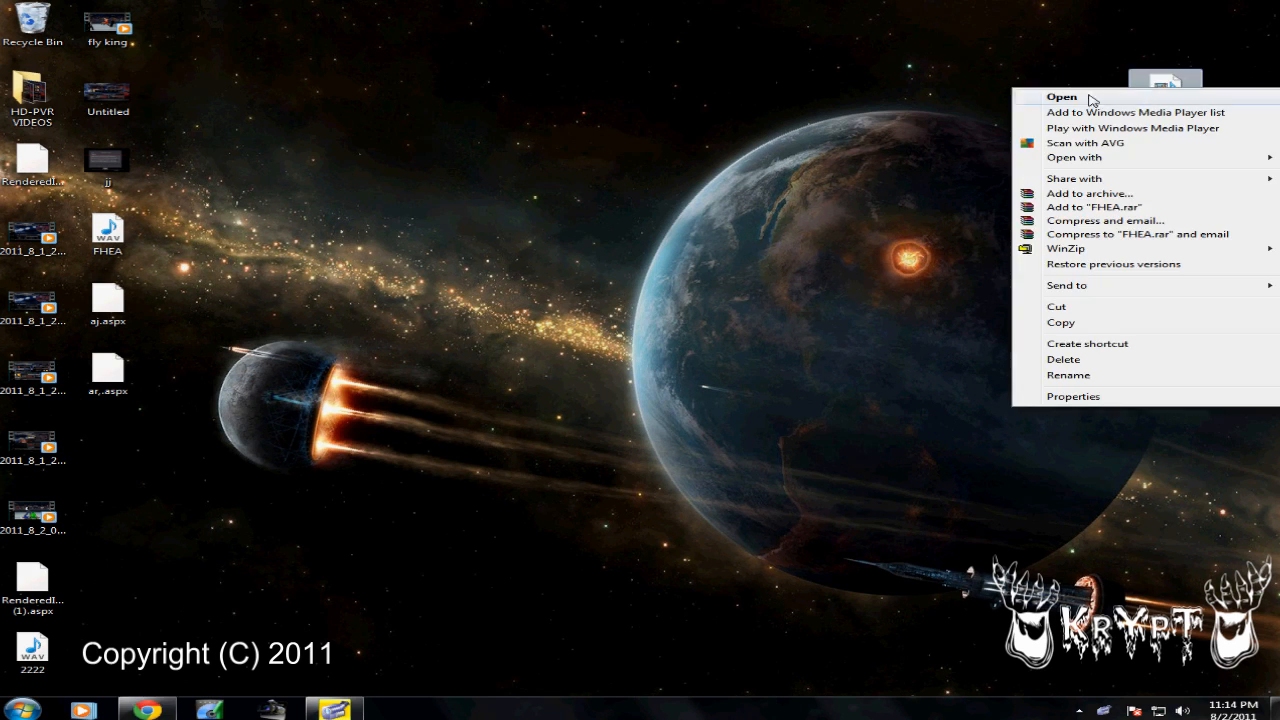
{"action": "left_click", "coordinate": [620, 145]}
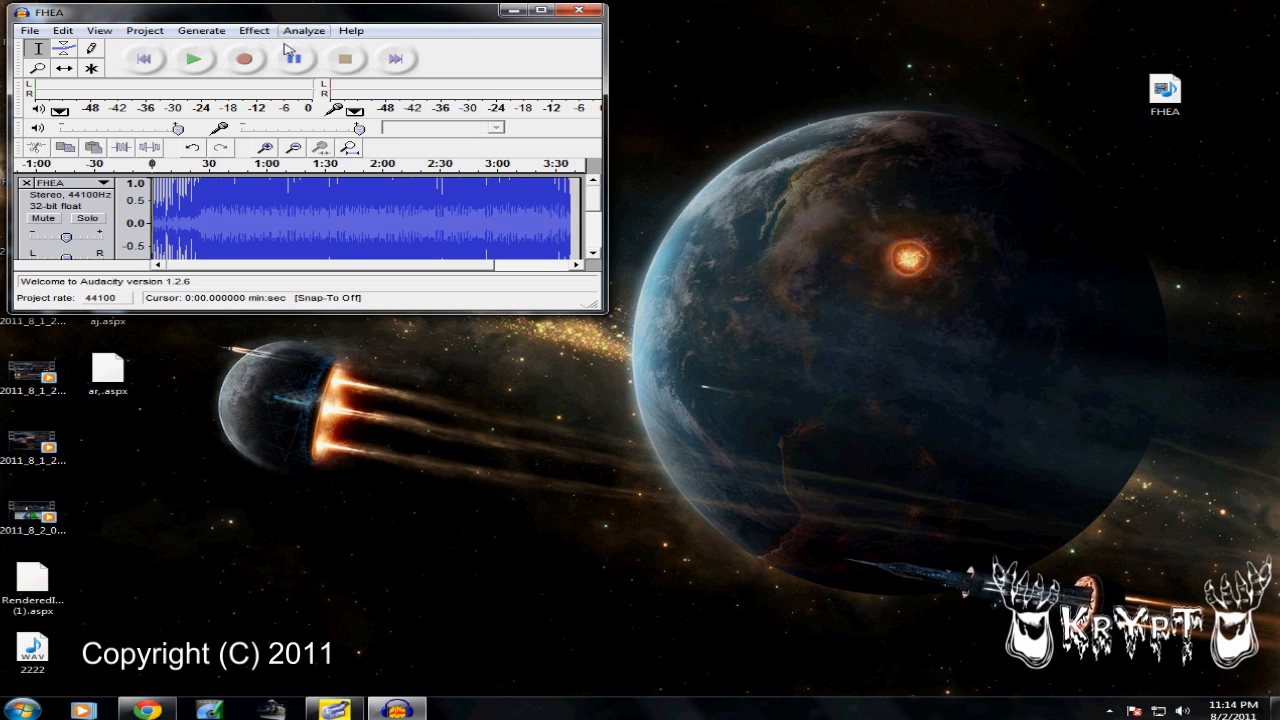
{"action": "left_click", "coordinate": [62, 30]}
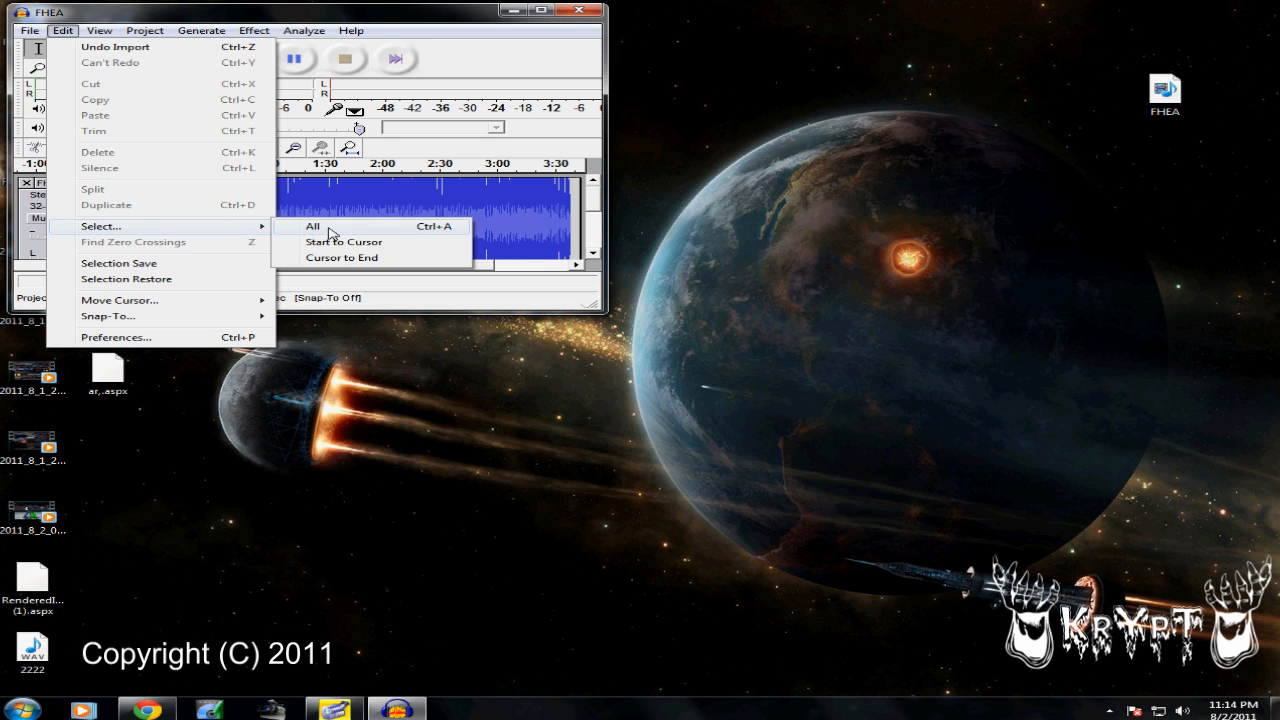
{"action": "left_click", "coordinate": [313, 225]}
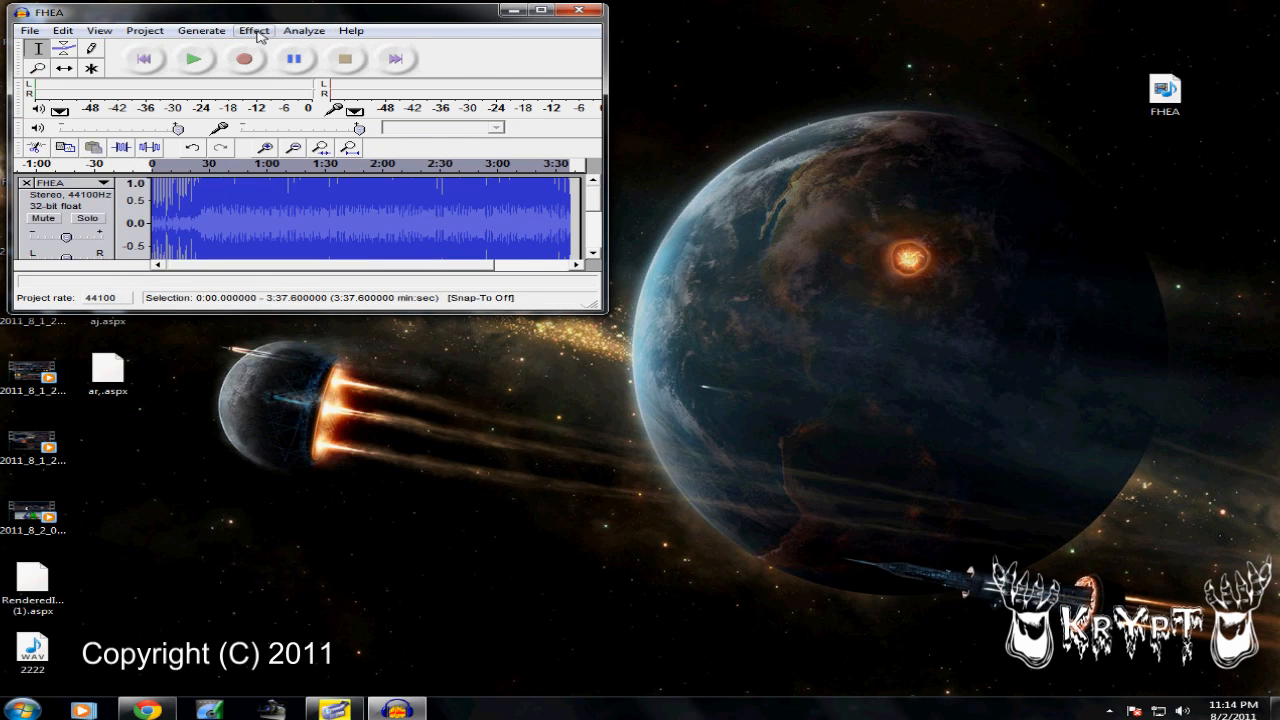
Apply Change Pitch to the FHEA track with -0.6 semitones, keeping tempo unchanged
{"action": "left_click", "coordinate": [254, 30]}
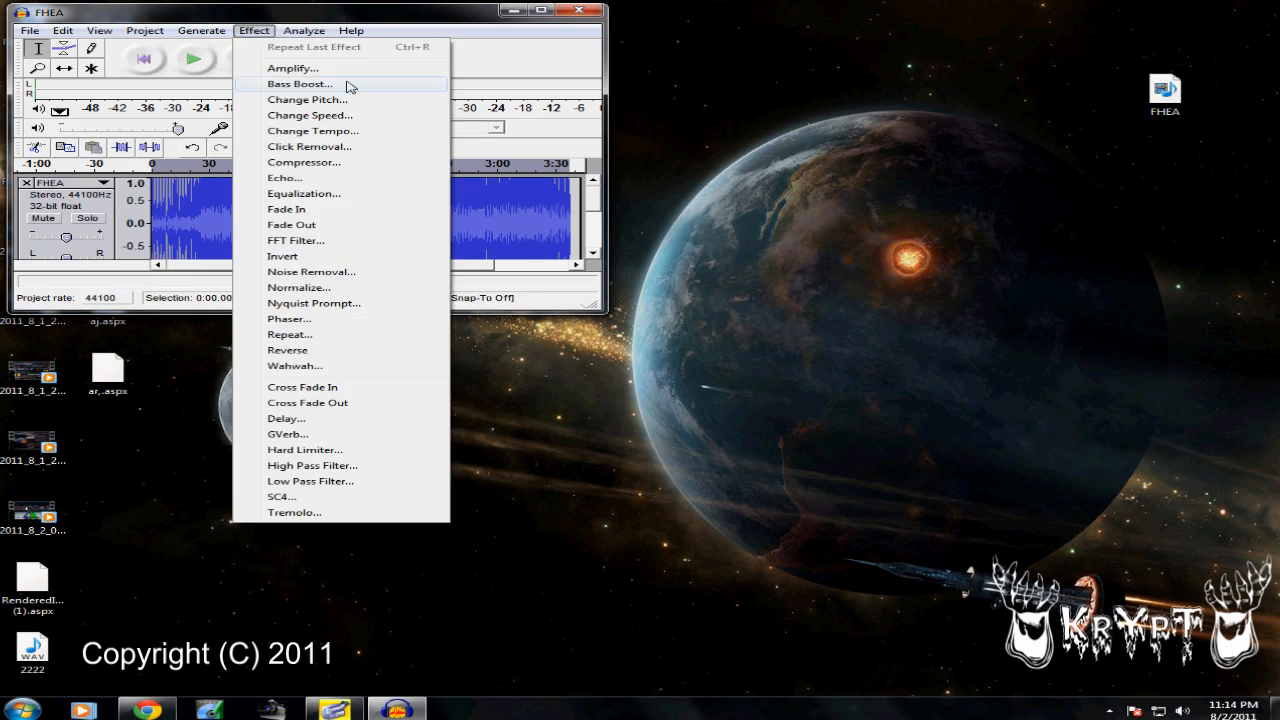
{"action": "left_click", "coordinate": [308, 99]}
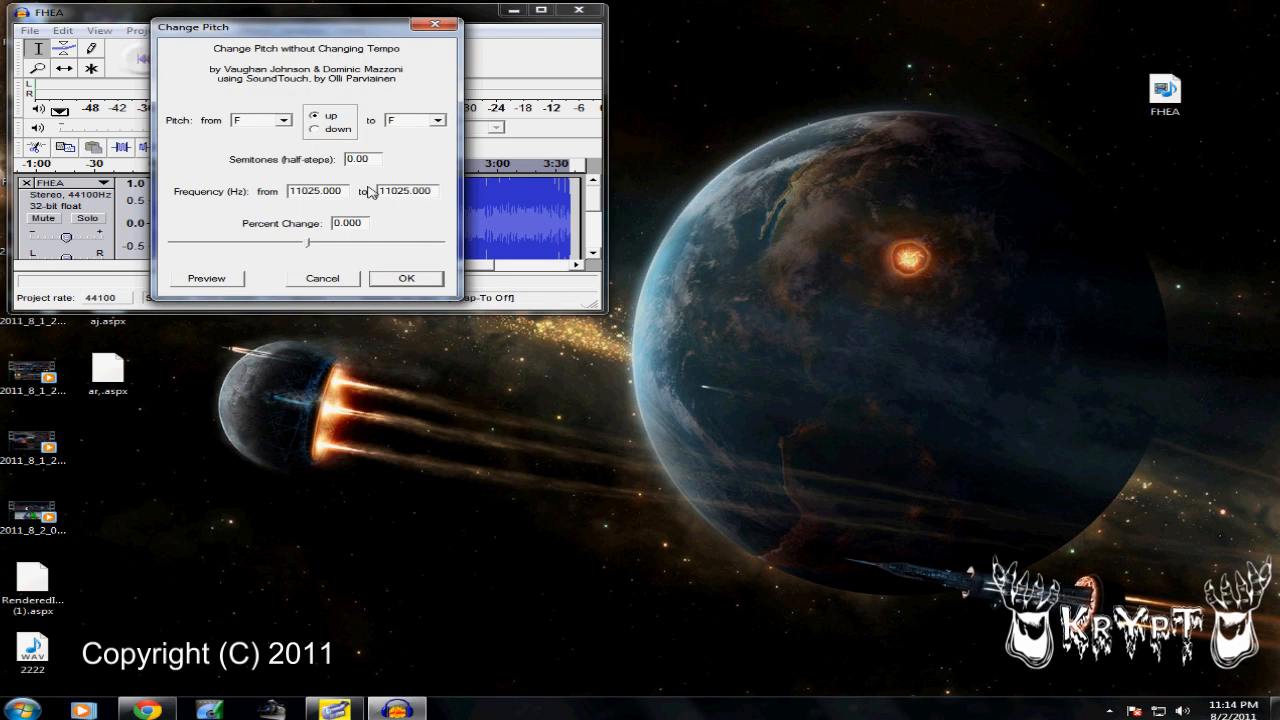
{"action": "triple_click", "coordinate": [362, 159]}
{"action": "type", "text": "-0.6"}
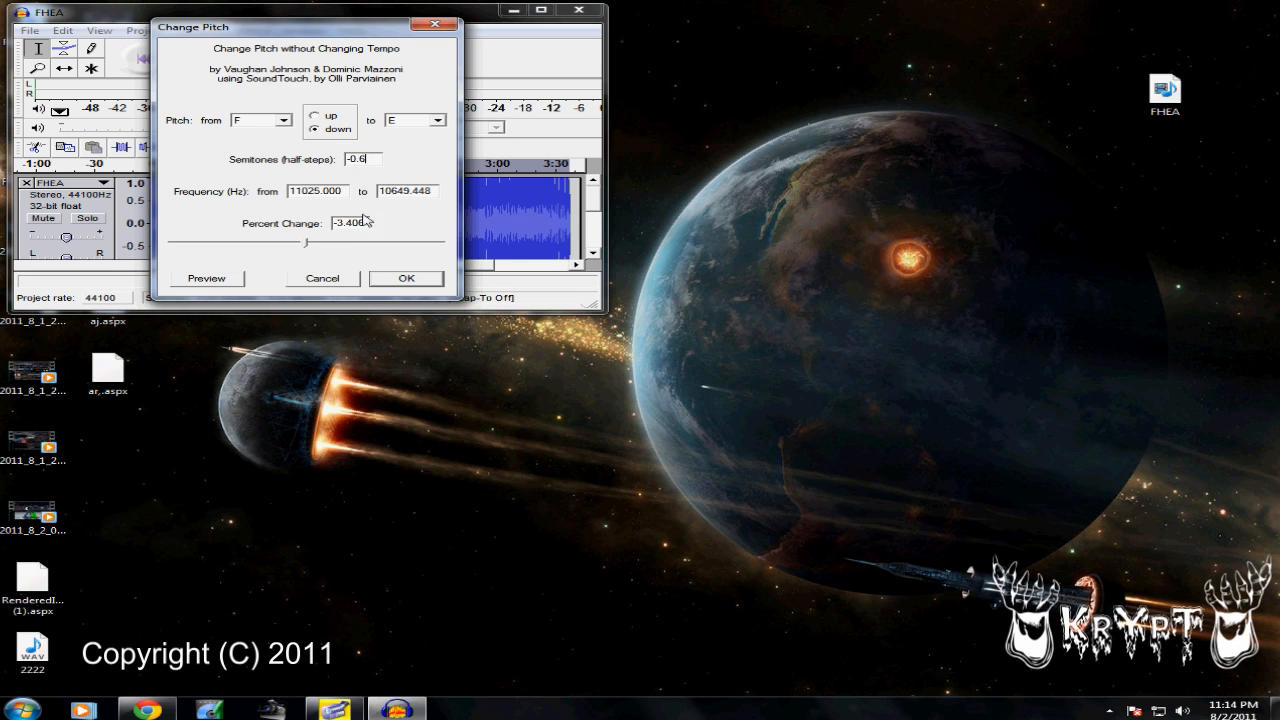
{"action": "left_click", "coordinate": [406, 278]}
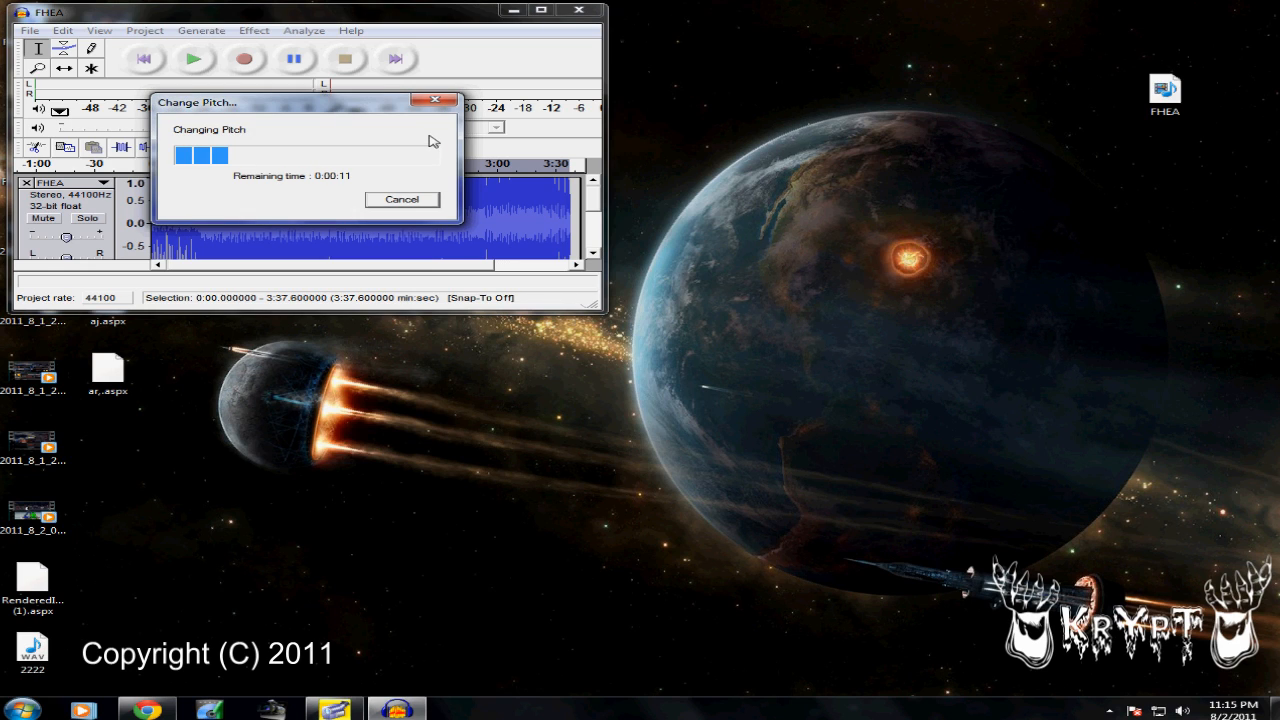
{"action": "mouse_move", "coordinate": [294, 110]}
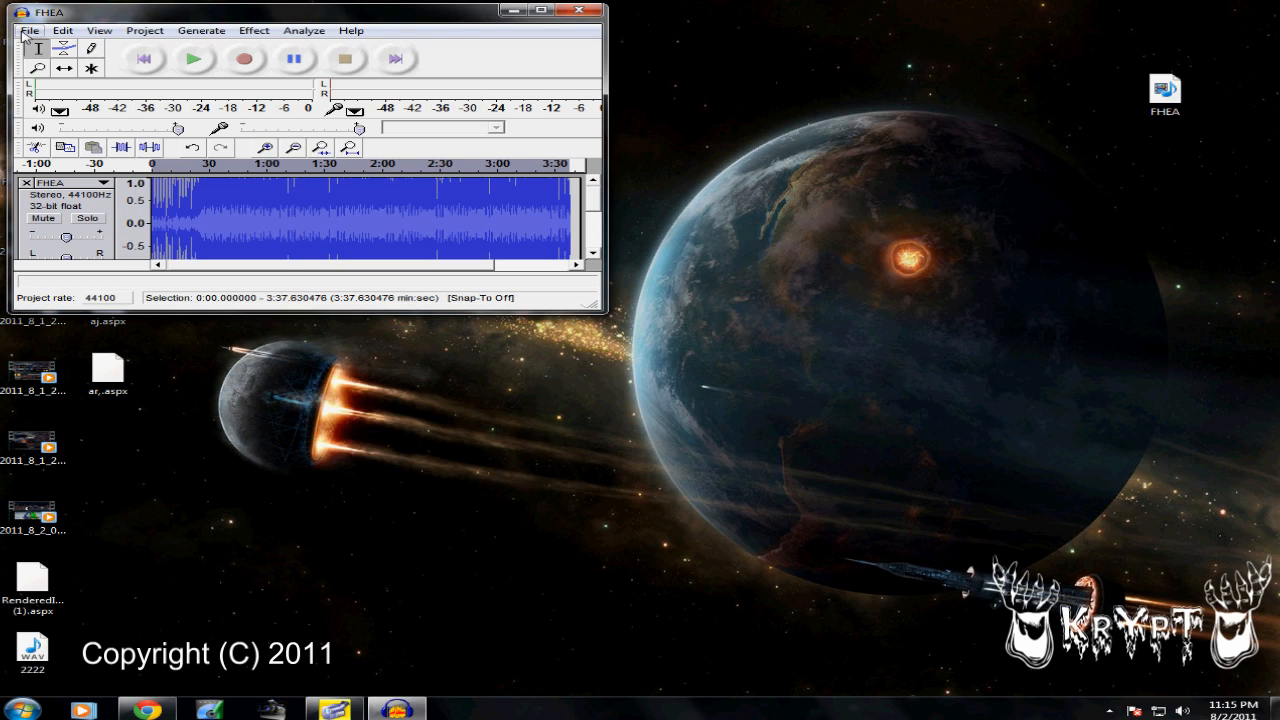
Export the track as WAV named FHEA on the Desktop, confirming replacement
{"action": "left_click", "coordinate": [30, 30]}
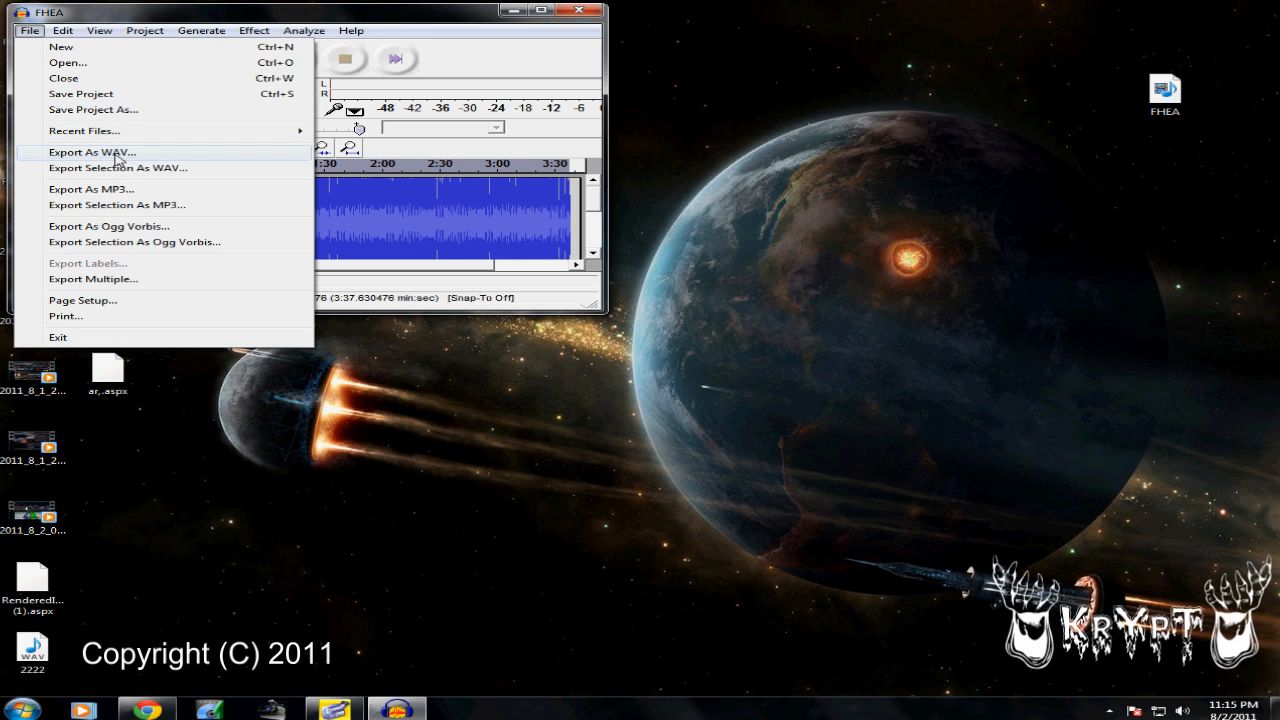
{"action": "left_click", "coordinate": [90, 151]}
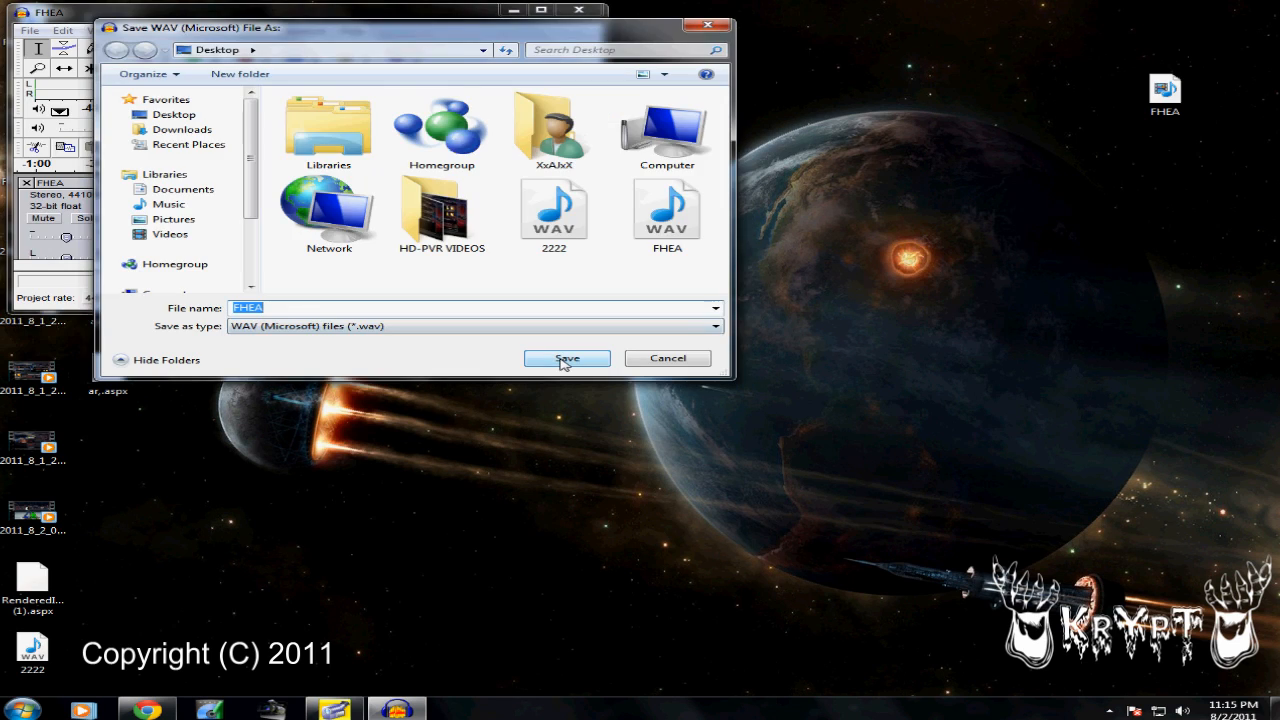
{"action": "left_click", "coordinate": [566, 358]}
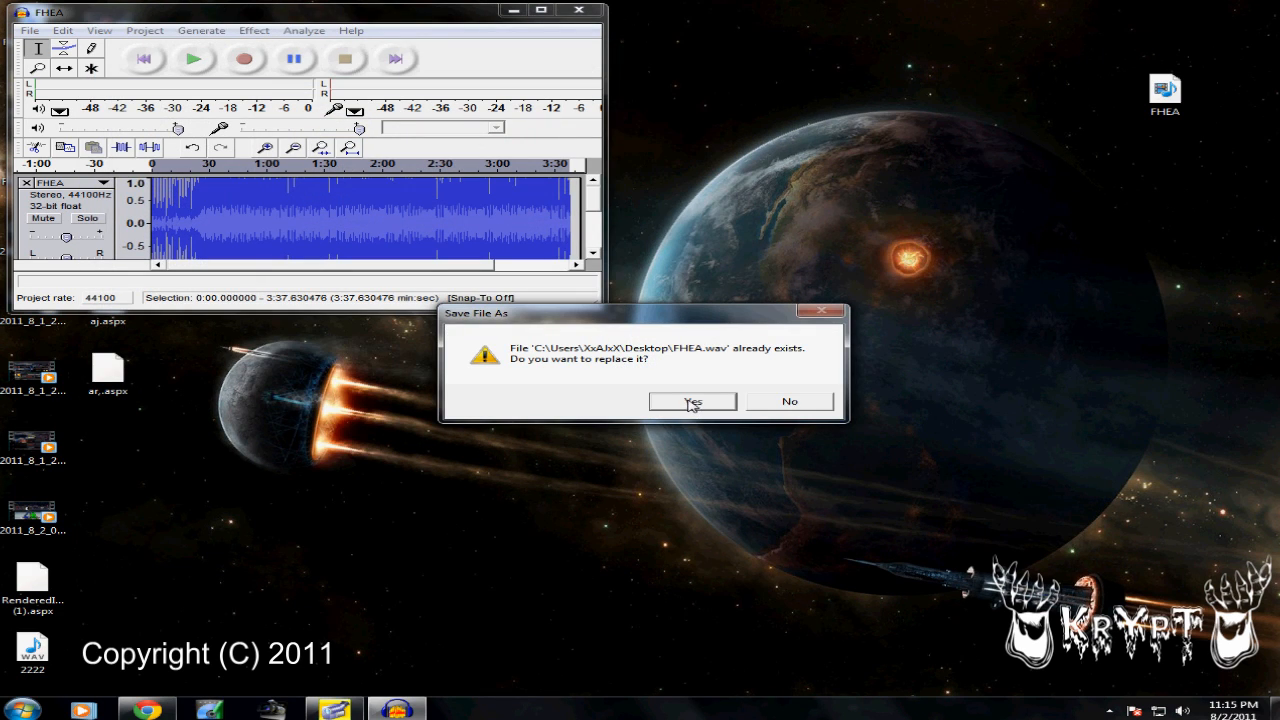
{"action": "left_click", "coordinate": [691, 401]}
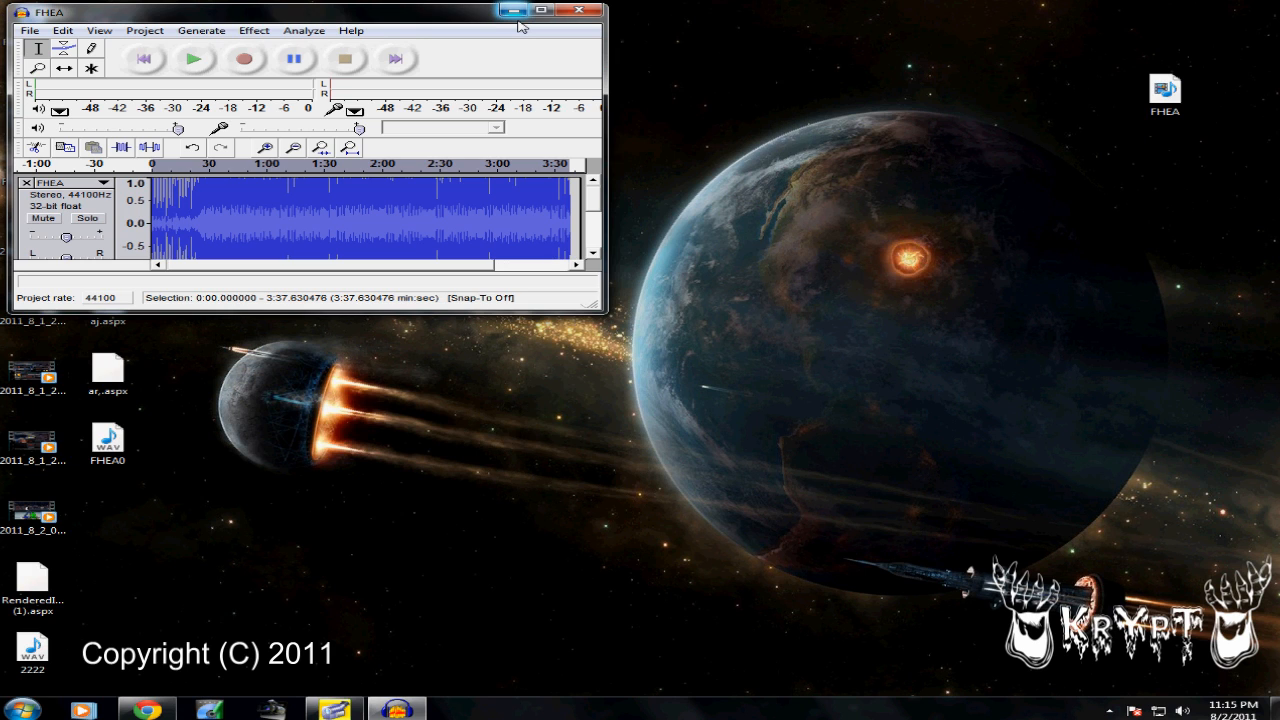
Minimize Audacity and drag the FHEA WAV icon beside the other FHEA icon
{"action": "left_click", "coordinate": [541, 10]}
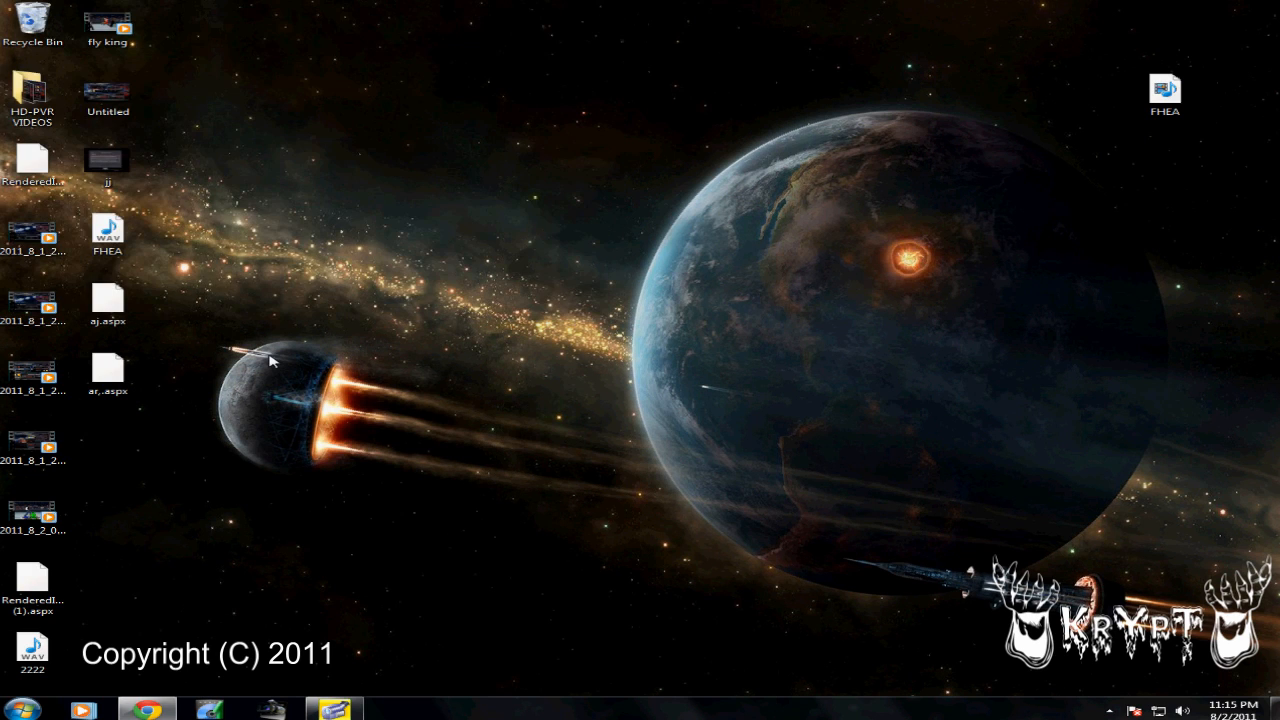
{"action": "left_click", "coordinate": [1164, 93]}
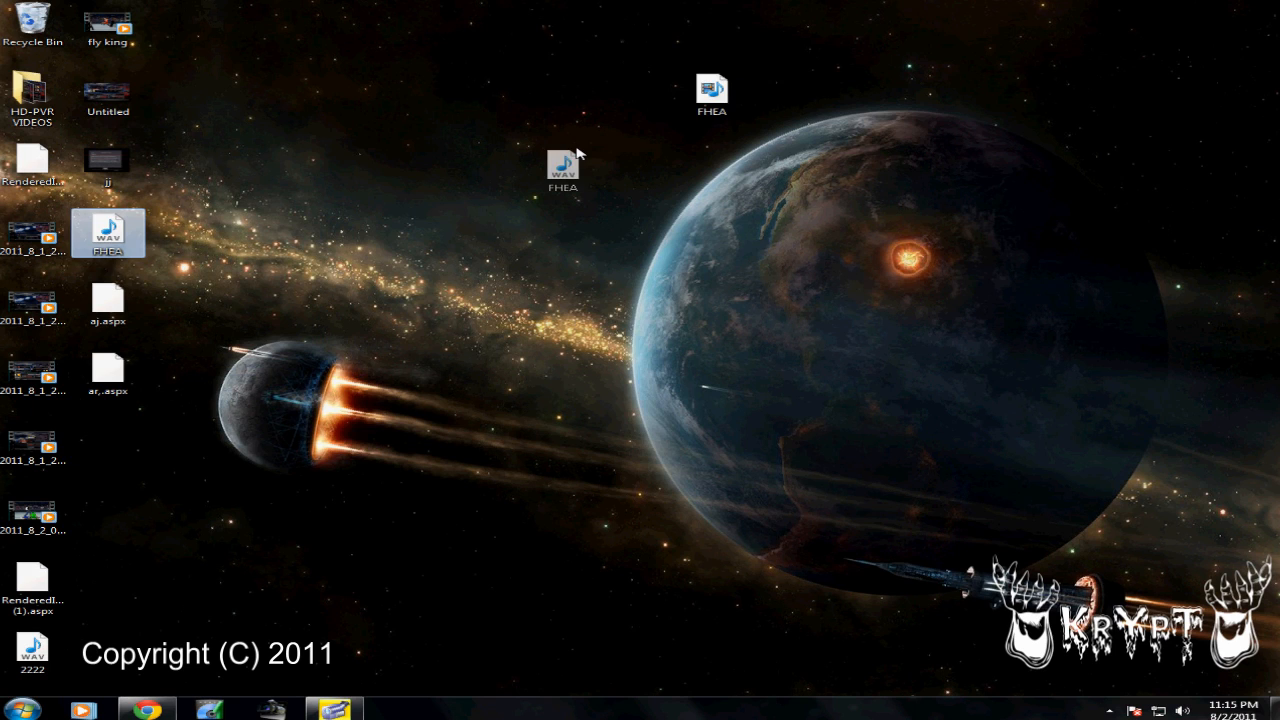
{"action": "left_click_drag", "start_coordinate": [108, 232], "coordinate": [637, 93]}
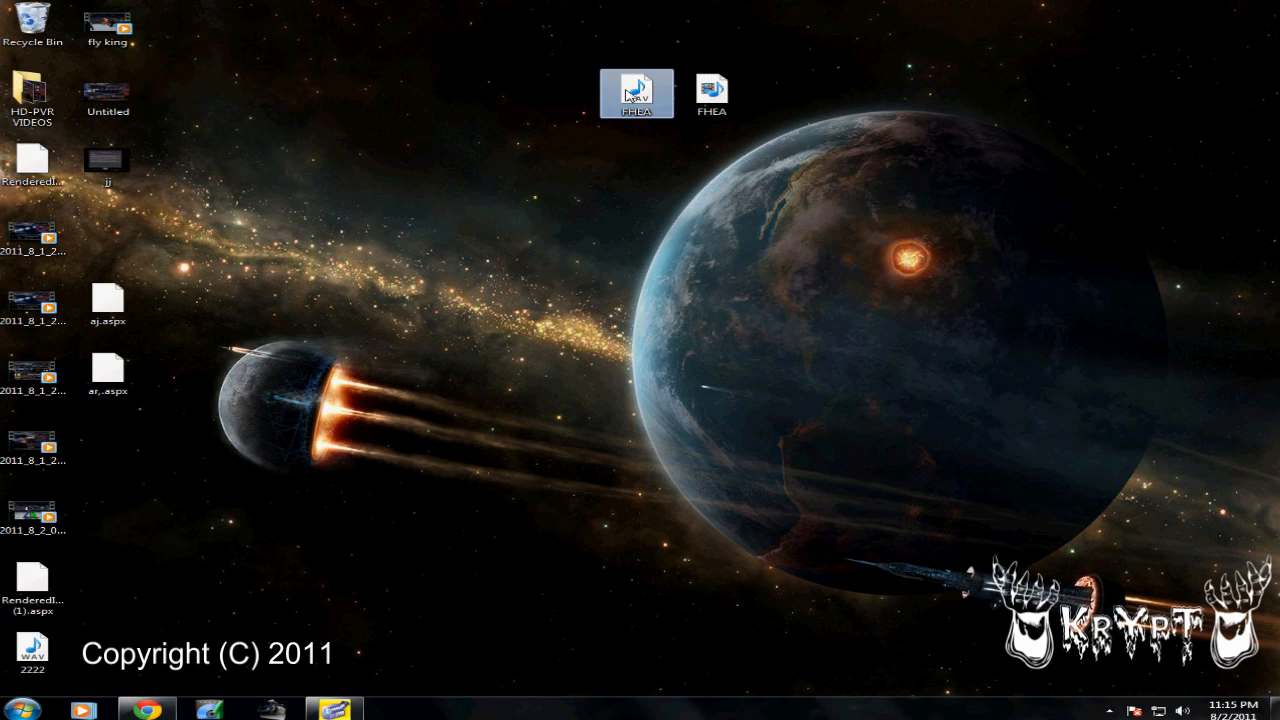
{"action": "mouse_move", "coordinate": [637, 93]}
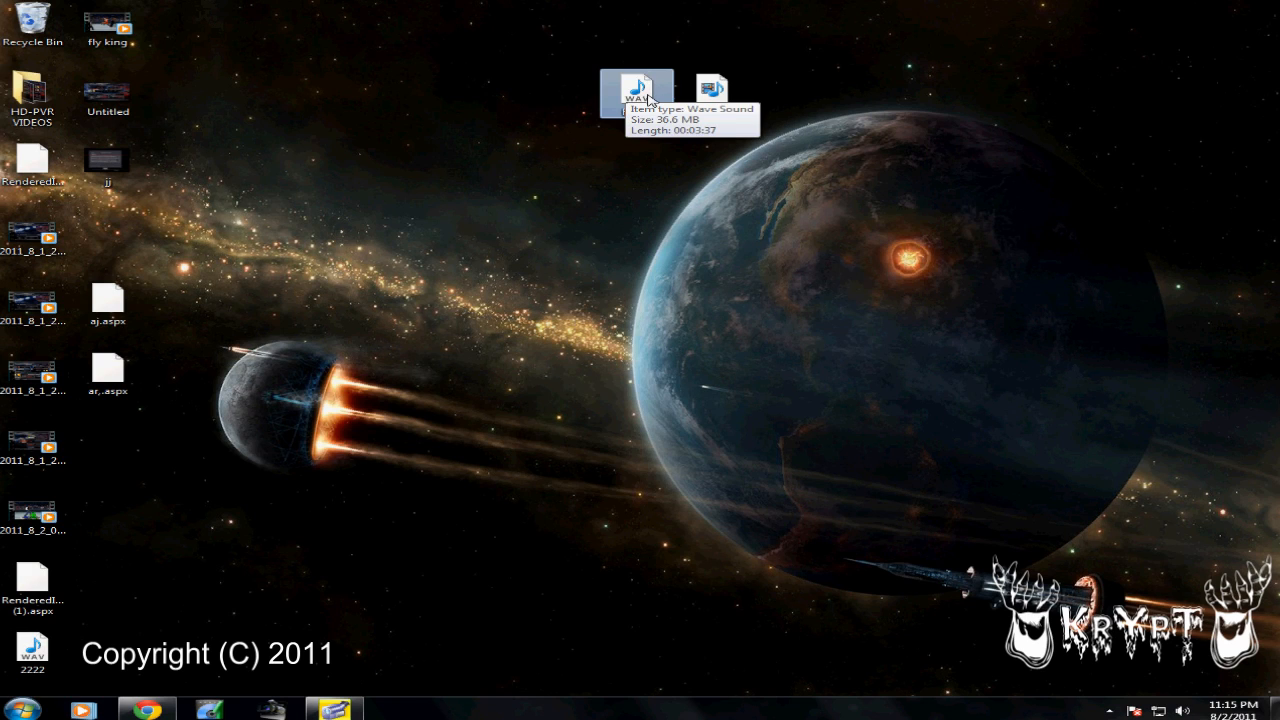
{"action": "mouse_move", "coordinate": [668, 62]}
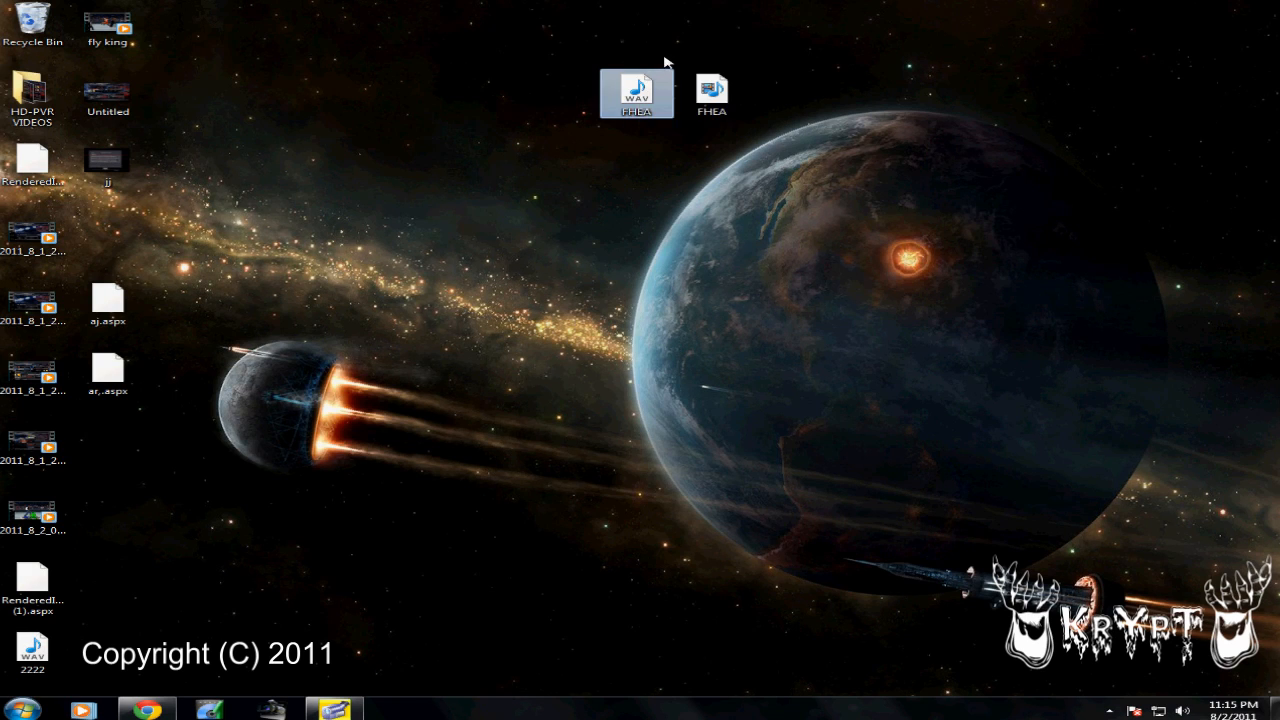